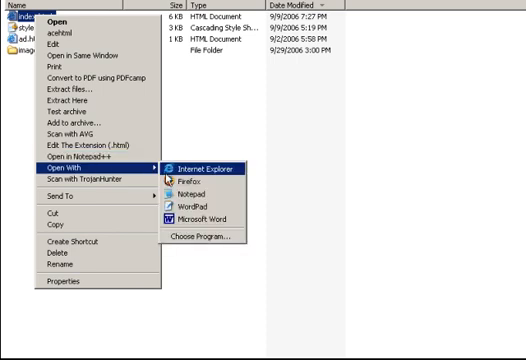
pyautogui.moveTo(200, 190)
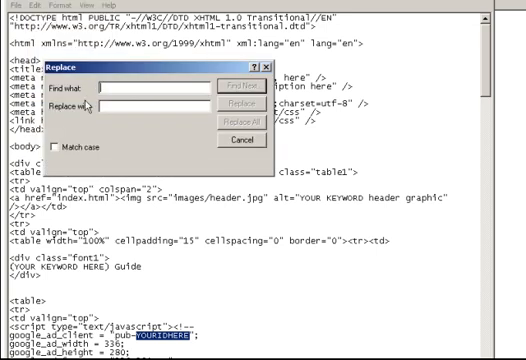
pyautogui.write('YOURIDHERE')
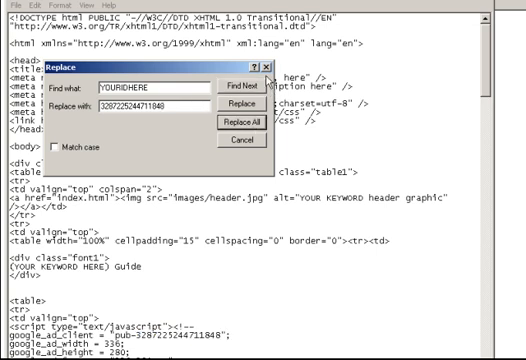
pyautogui.moveTo(262, 72)
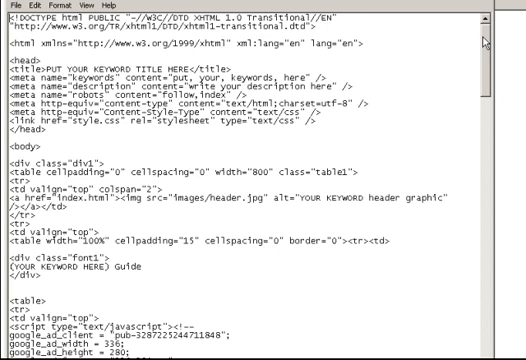
pyautogui.scroll(-3)
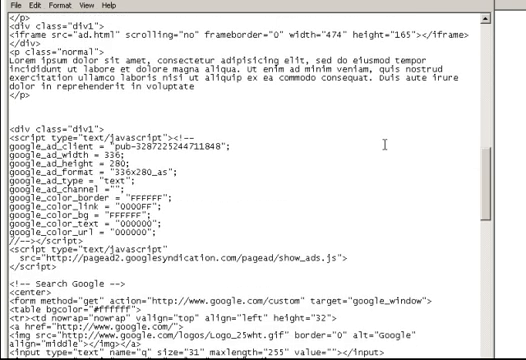
pyautogui.scroll(-3)
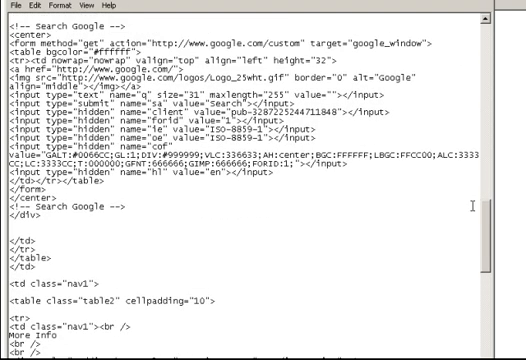
pyautogui.scroll(-3)
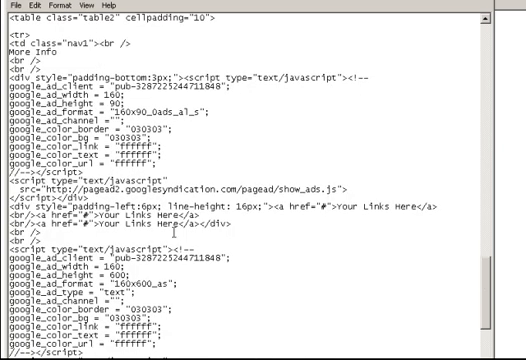
pyautogui.scroll(-3)
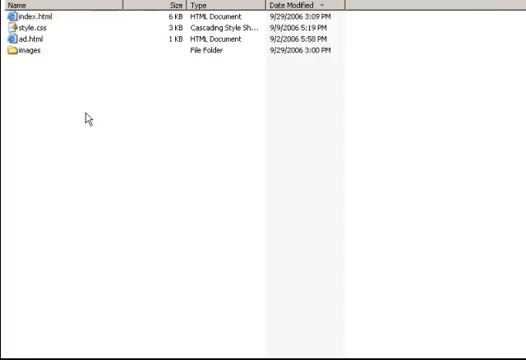
pyautogui.moveTo(80, 114)
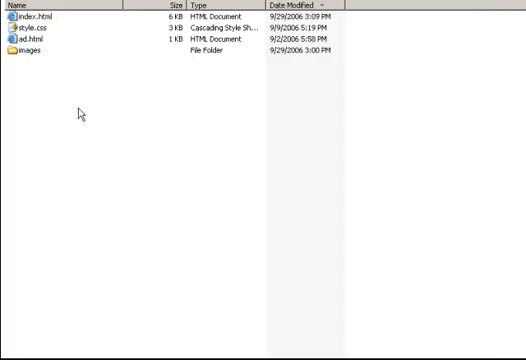